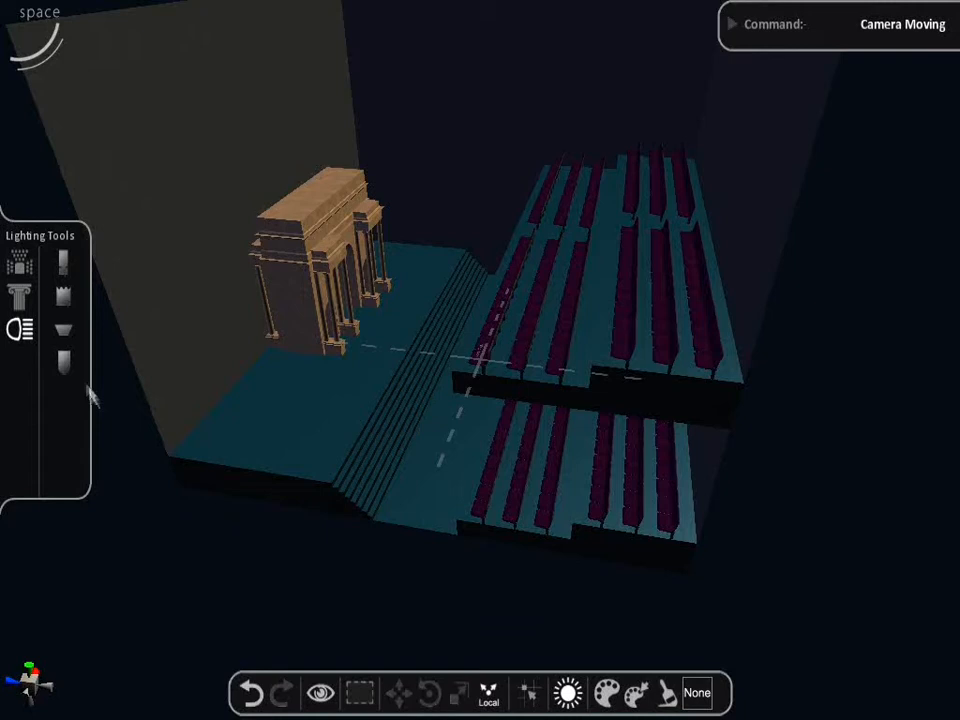
Add a Parcan light (Par64 500 W) above the stage using the parcan lighting tool
{"action": "left_click", "coordinate": [63, 360]}
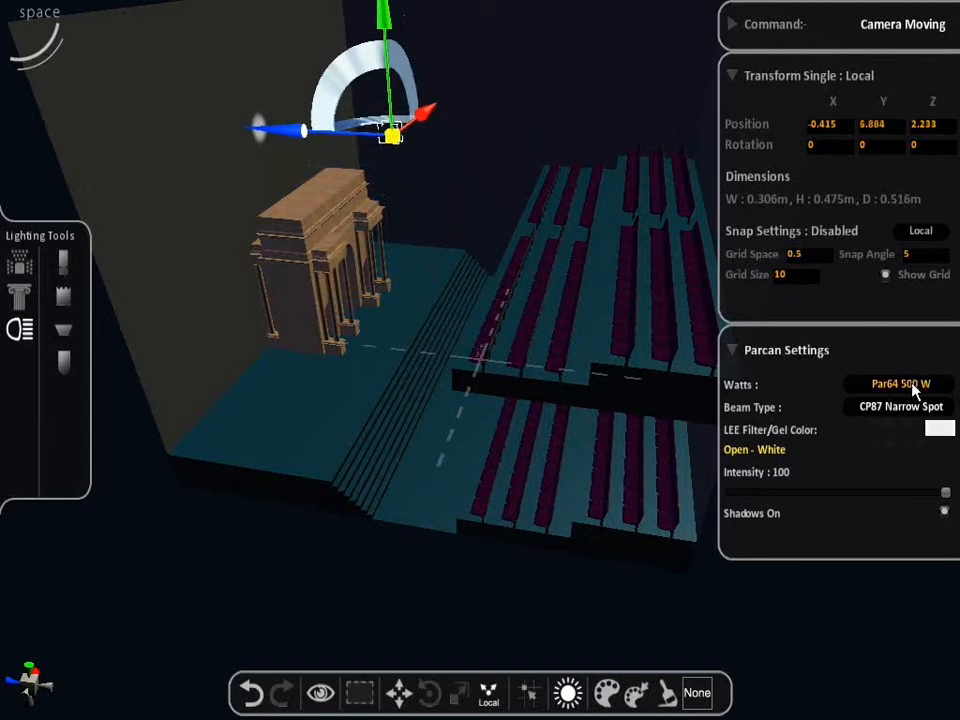
{"action": "left_click", "coordinate": [899, 384]}
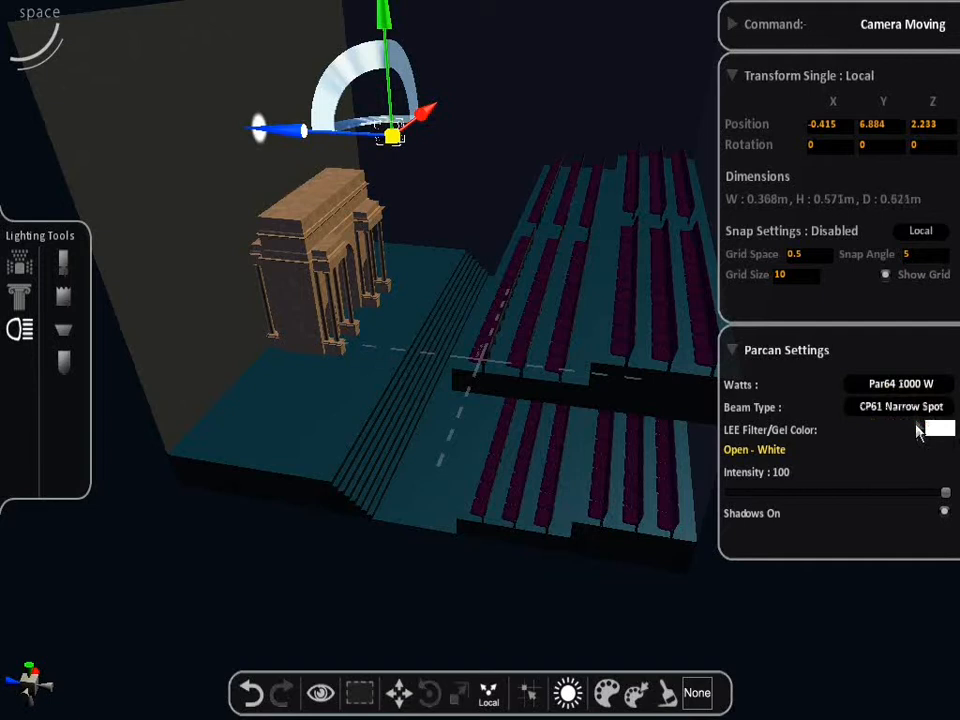
{"action": "left_click", "coordinate": [898, 384]}
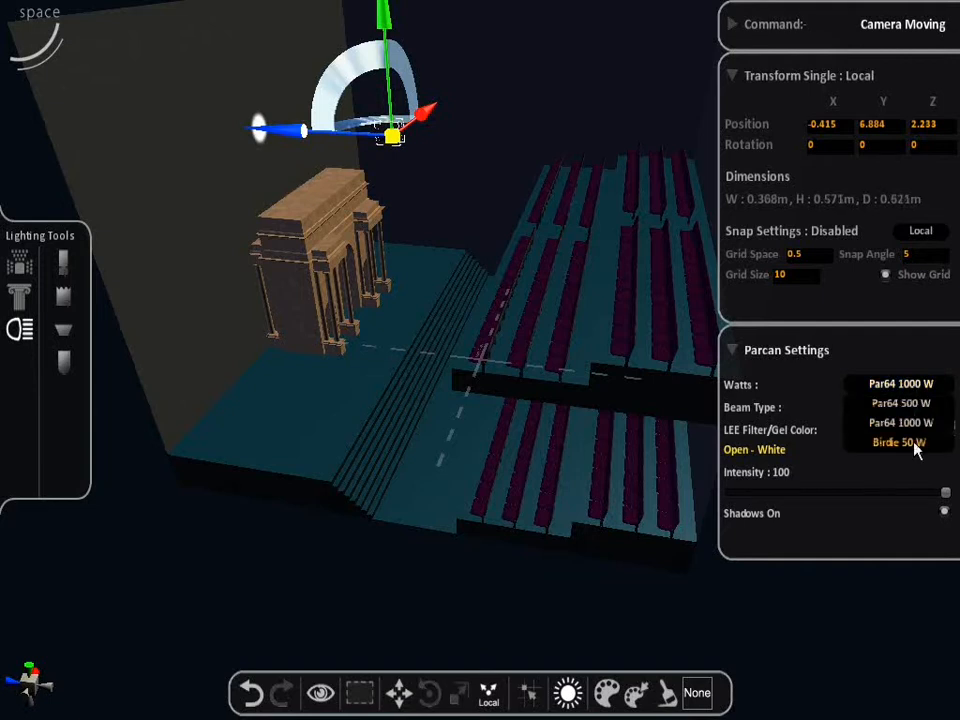
{"action": "left_click", "coordinate": [898, 442]}
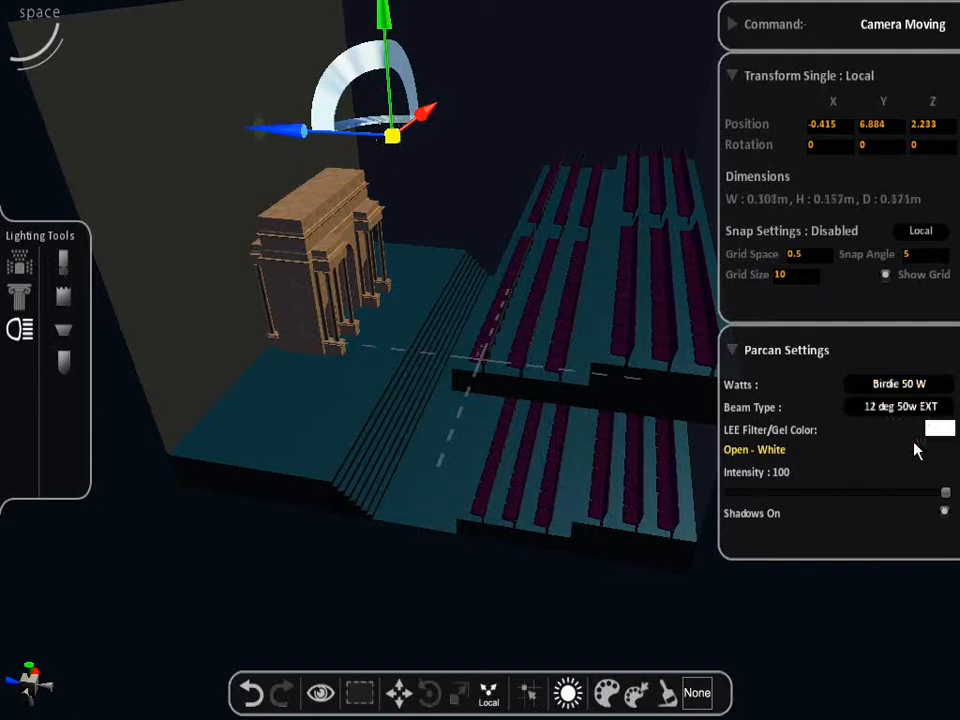
{"action": "left_click", "coordinate": [898, 384]}
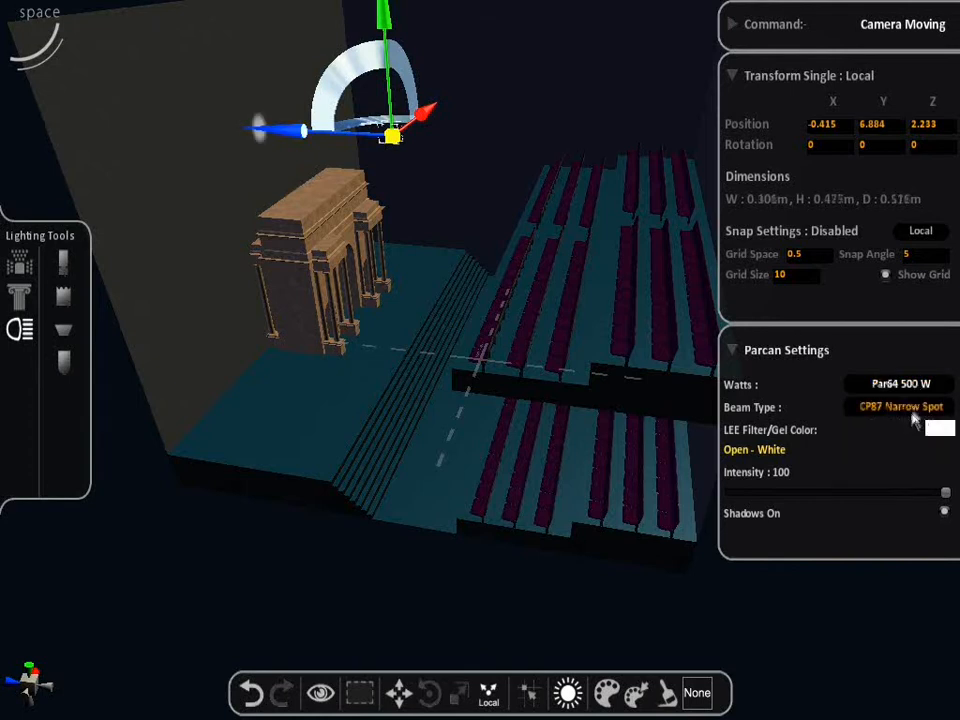
Set the Parcan's beam type to CP88 Medium Flood
{"action": "left_click", "coordinate": [897, 406]}
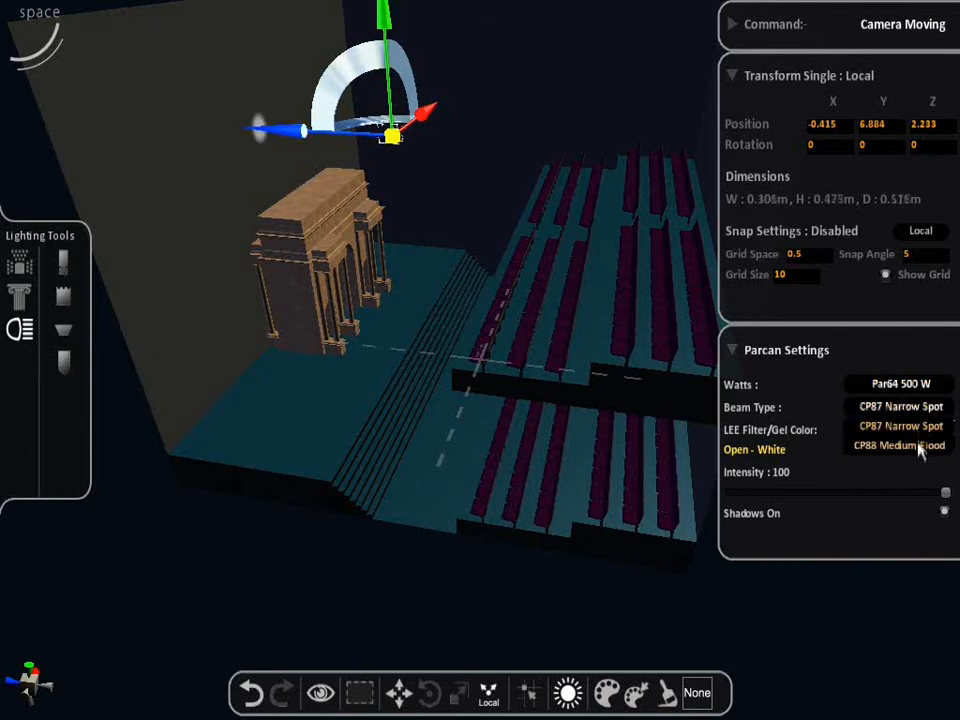
{"action": "left_click", "coordinate": [895, 445]}
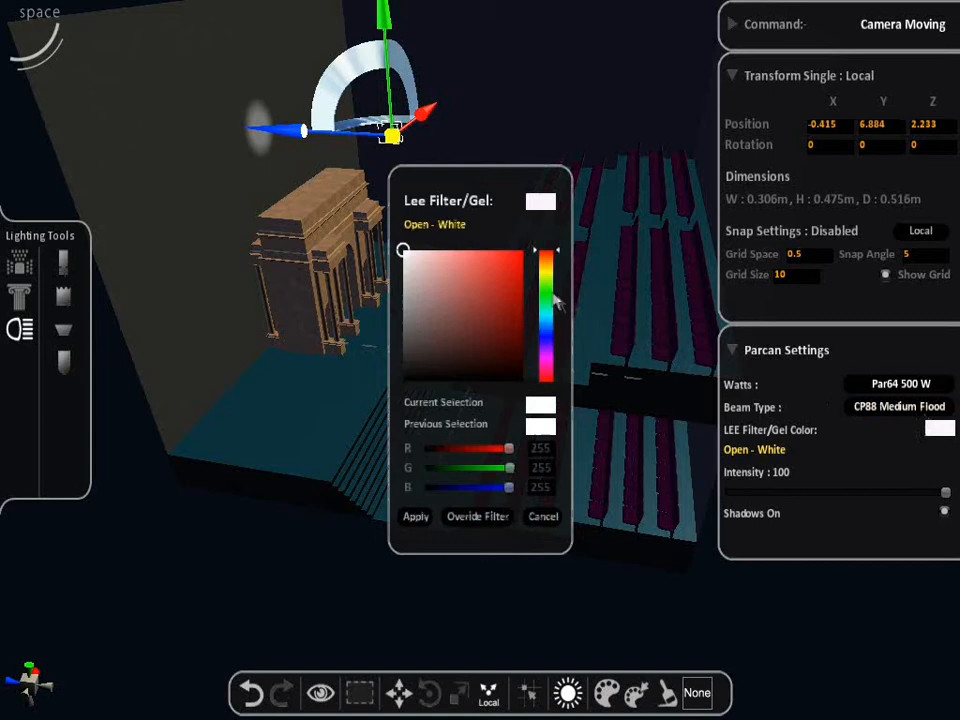
Pick the 797 Deep Purple gel shade and apply it to the Parcan
{"action": "left_click", "coordinate": [544, 345]}
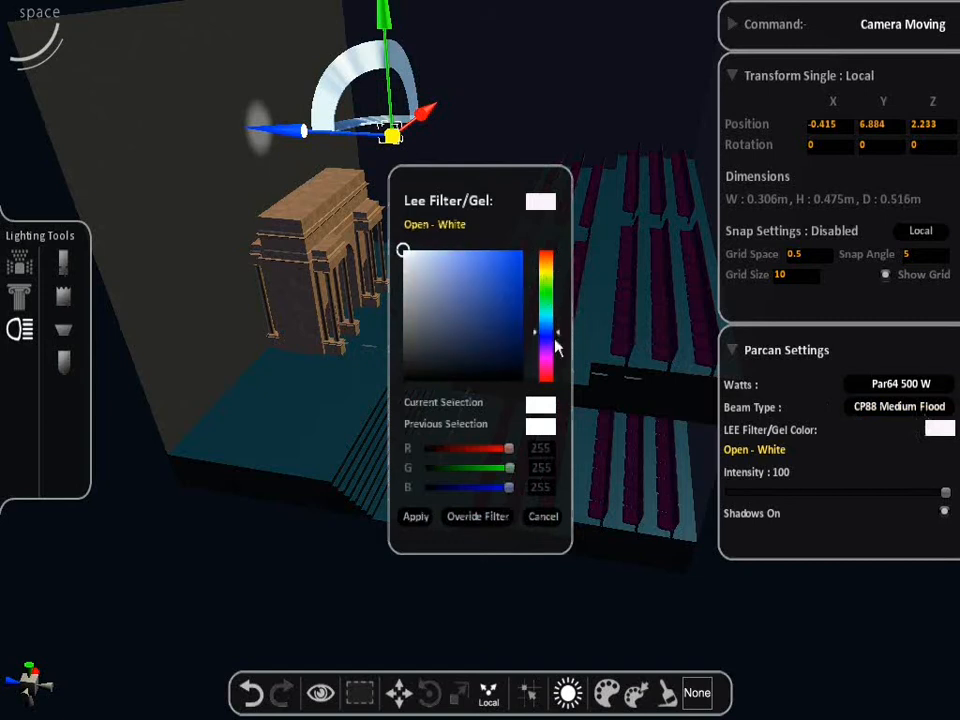
{"action": "left_click", "coordinate": [503, 304]}
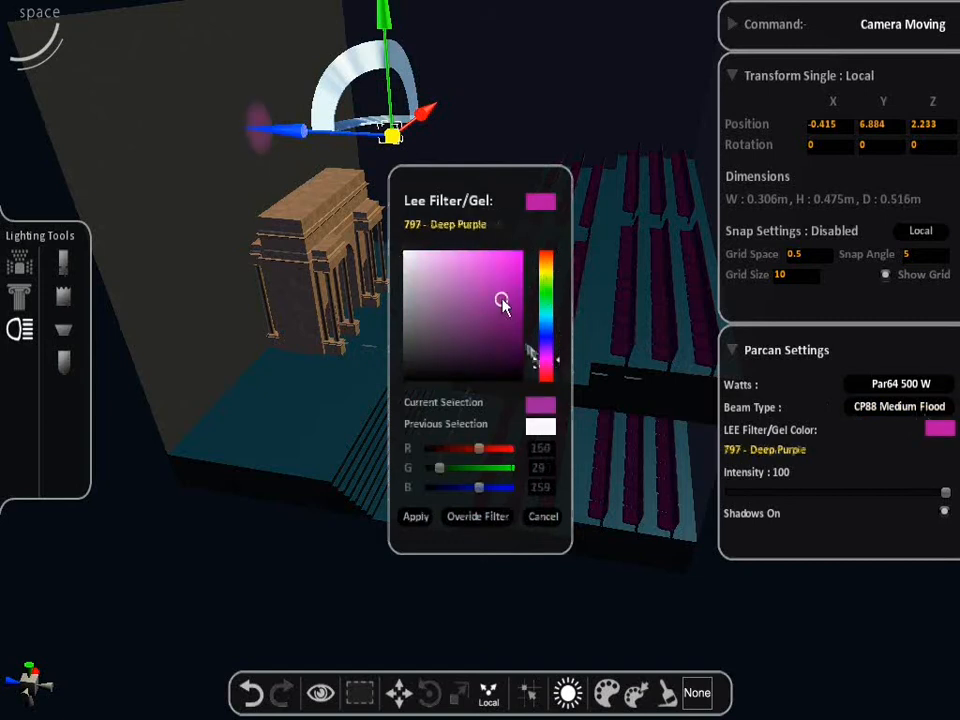
{"action": "left_click", "coordinate": [416, 516]}
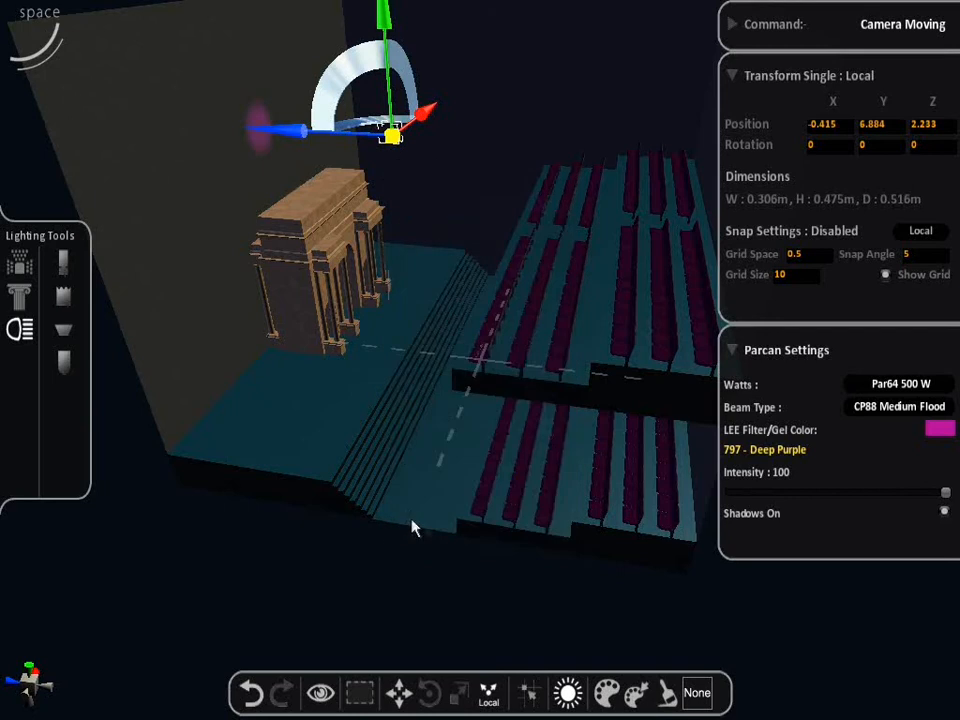